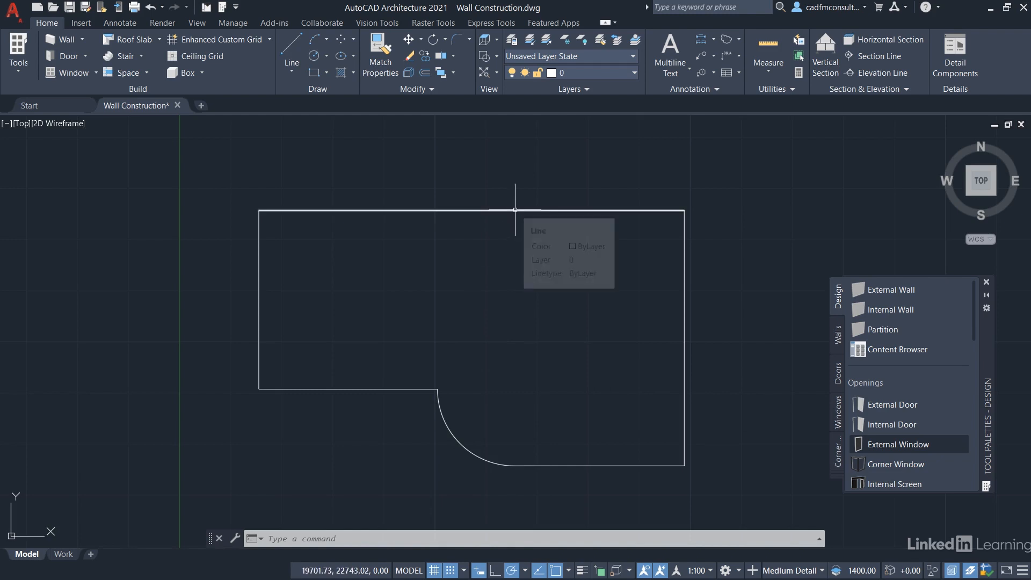
pyautogui.moveTo(458, 276)
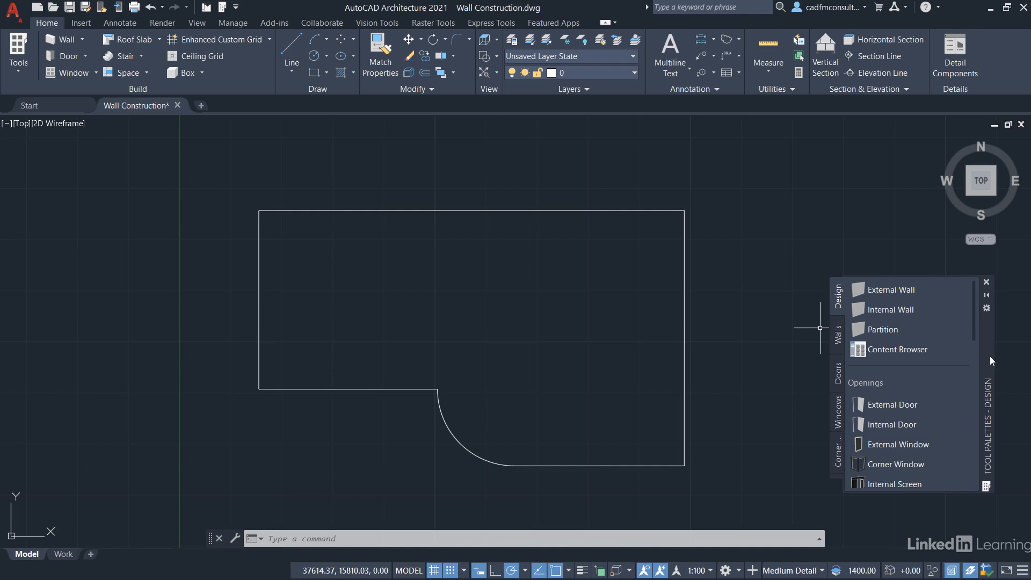
pyautogui.moveTo(958, 364)
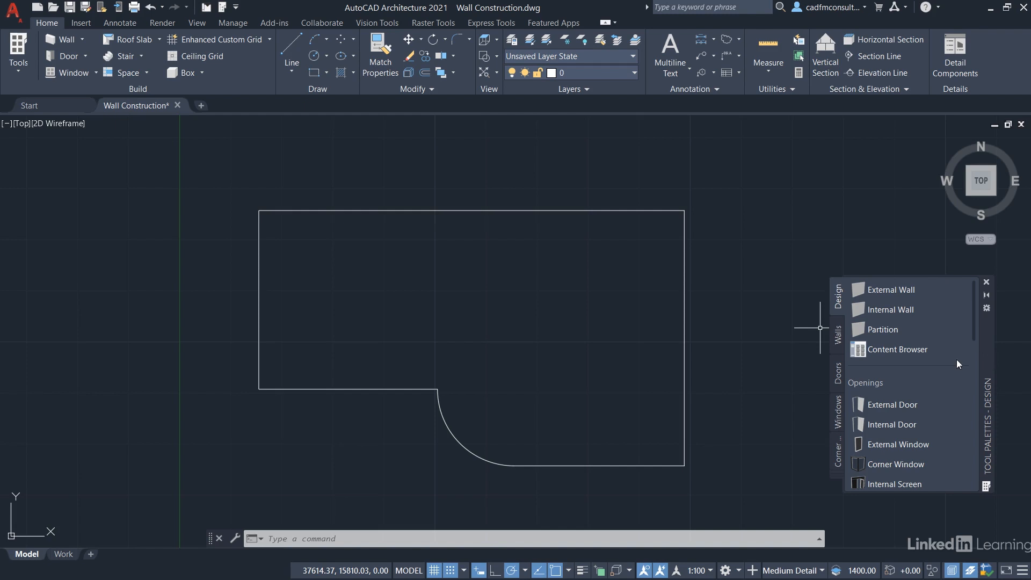
pyautogui.moveTo(819, 339)
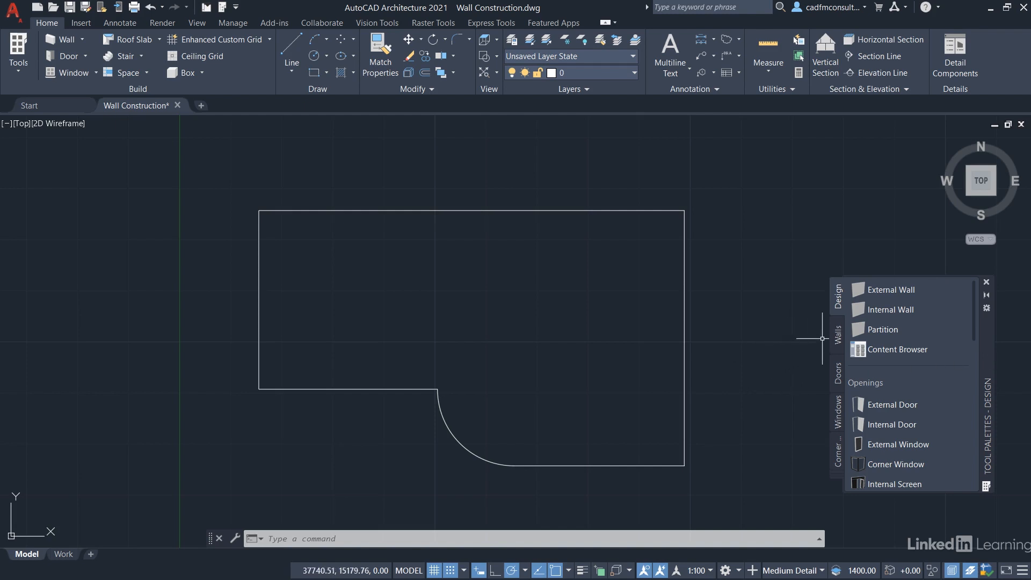
# Step: Show the External Wall styles such as Brick-102 and Brick-215 on the Walls palette tab
pyautogui.click(891, 289)
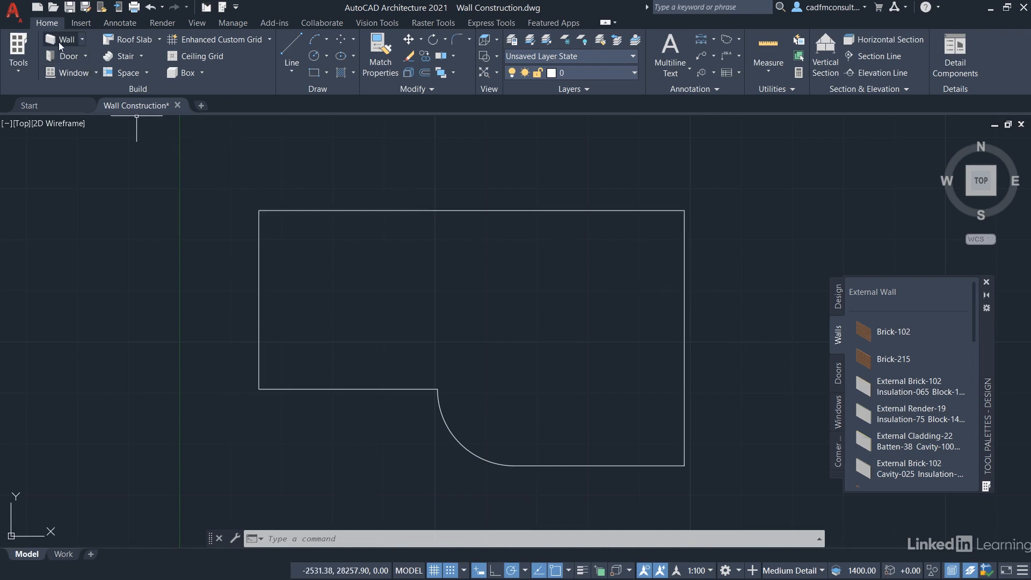
# Step: Start the WALLADD command from the Wall drop-down, with the Properties palette showing
pyautogui.click(82, 39)
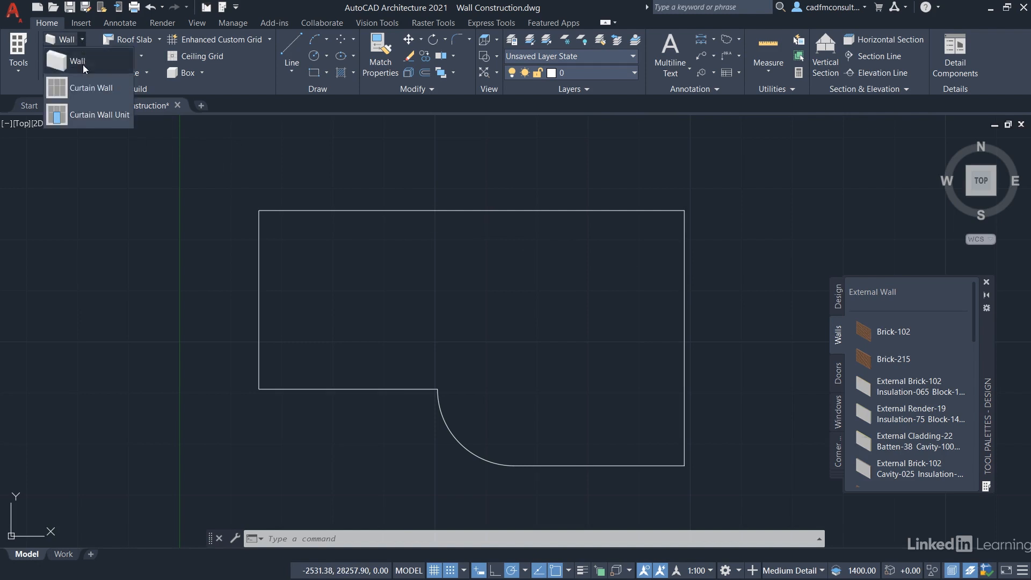
pyautogui.click(77, 61)
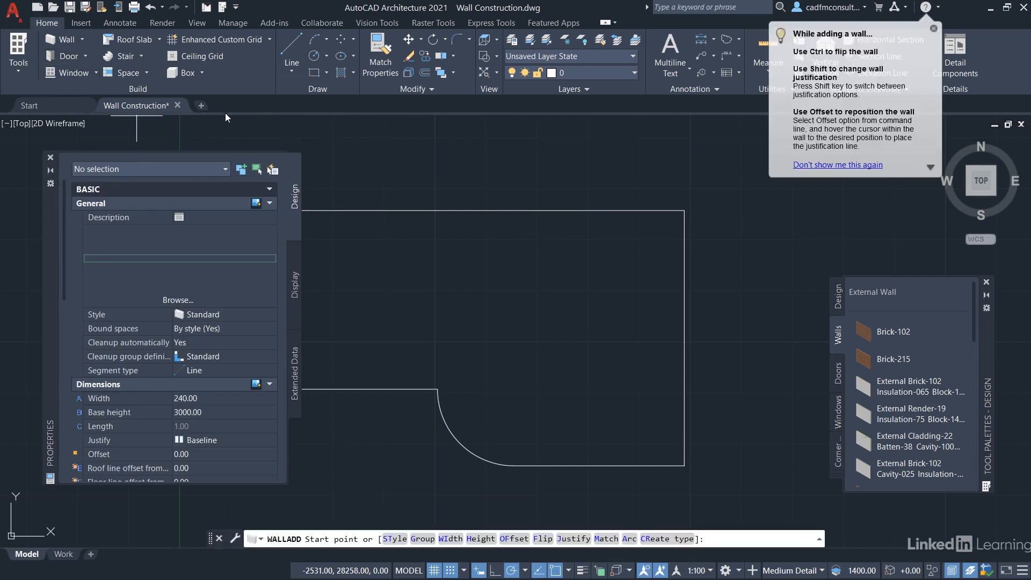
pyautogui.moveTo(503, 269)
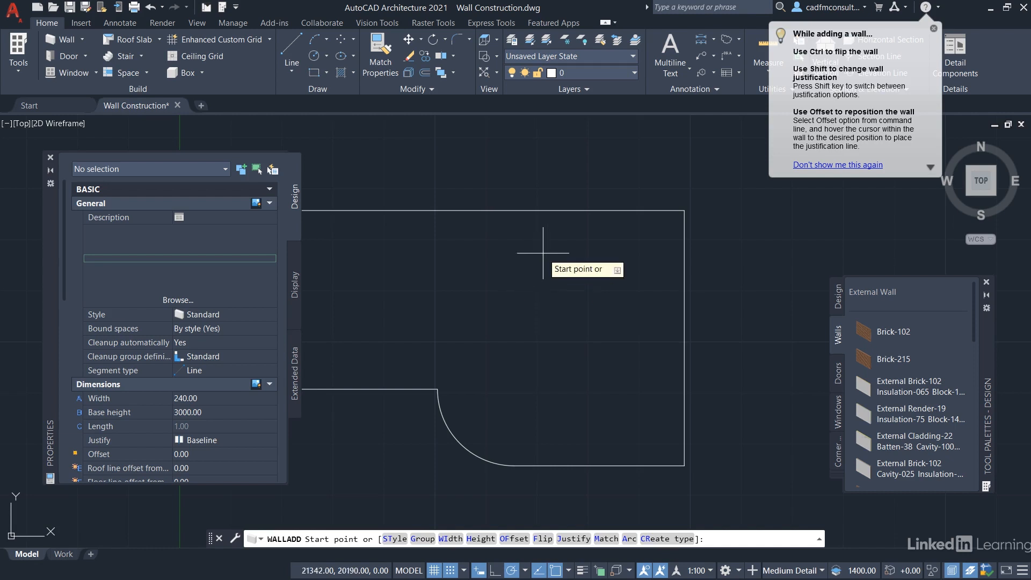
pyautogui.moveTo(720, 218)
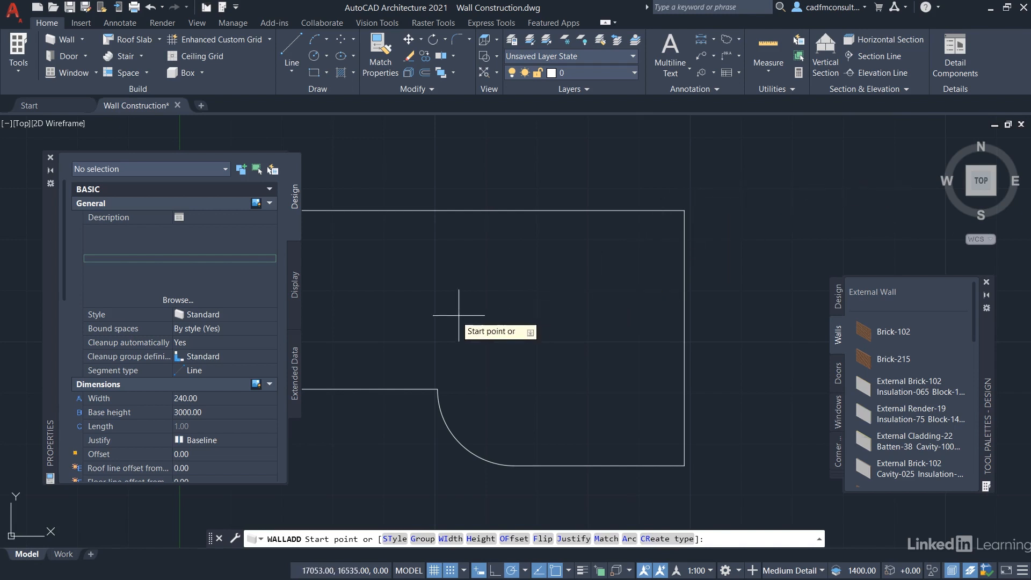
pyautogui.moveTo(572, 235)
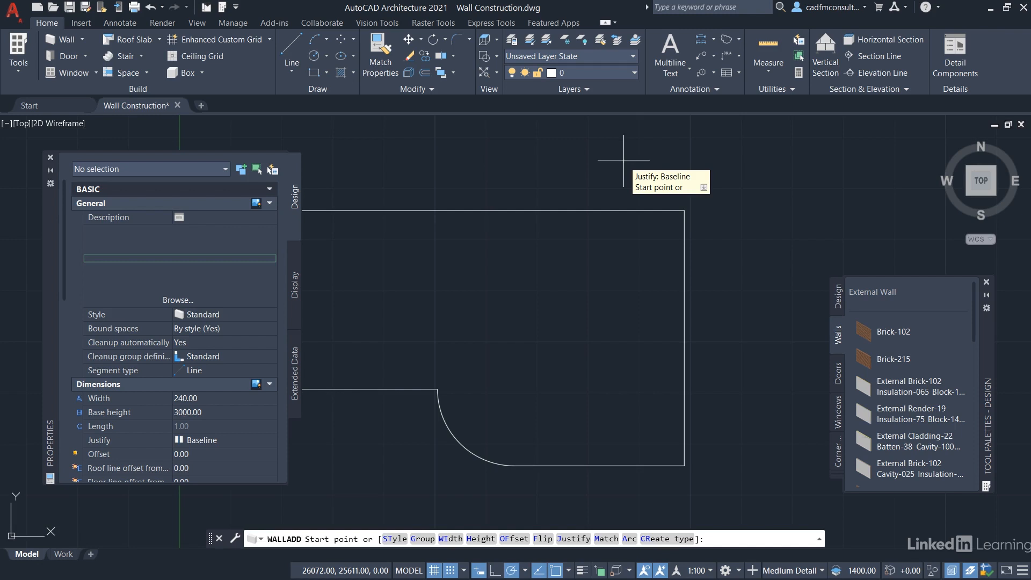
pyautogui.moveTo(436, 284)
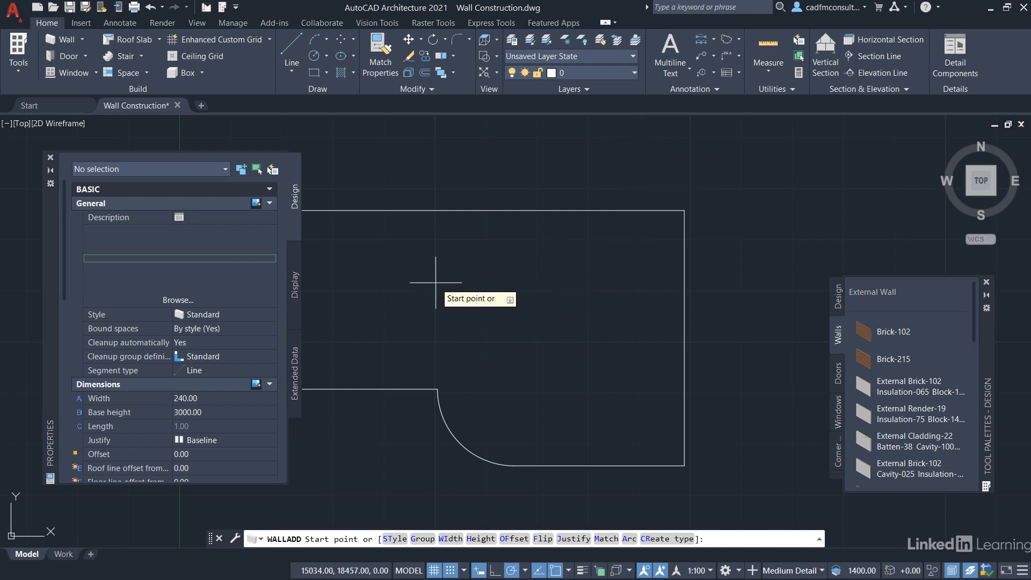
# Step: Pan the outline right so it clears the Properties palette
pyautogui.moveTo(433, 276); pyautogui.dragTo(509, 286)
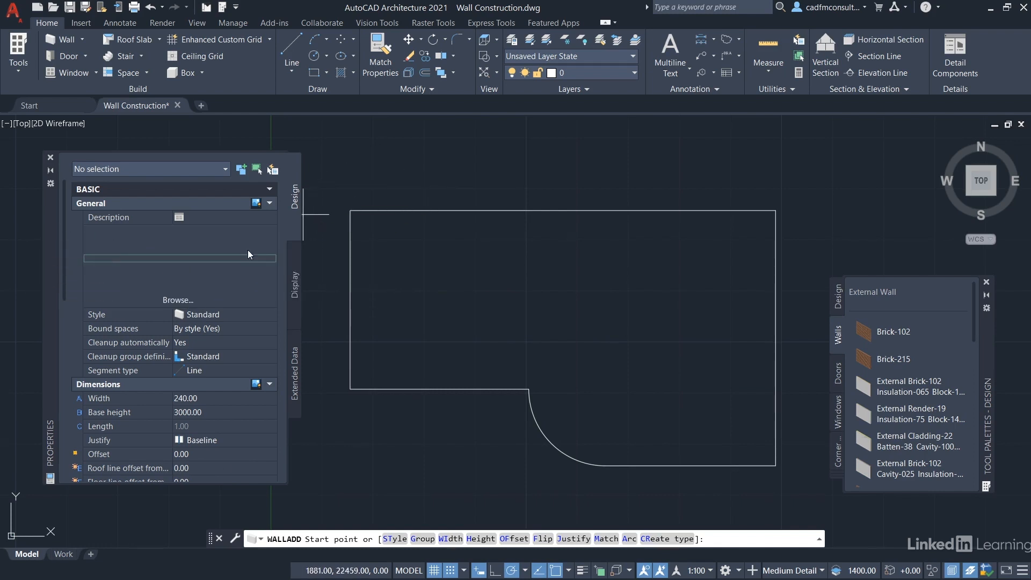
# Step: Apply the External Brick-102 Insulation-065 Block-100 Plaster style to the pending wall
pyautogui.click(177, 299)
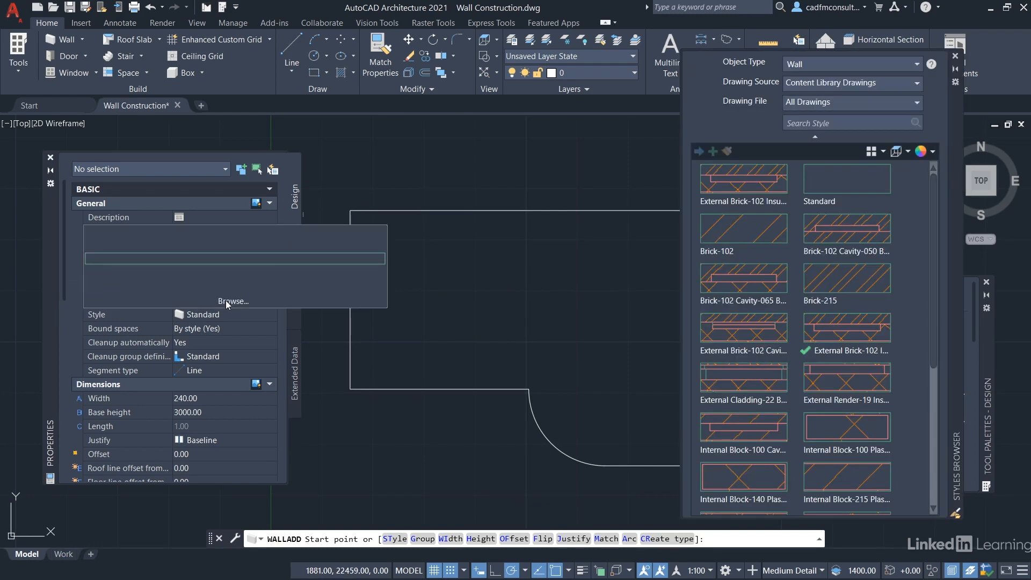
pyautogui.moveTo(386, 295)
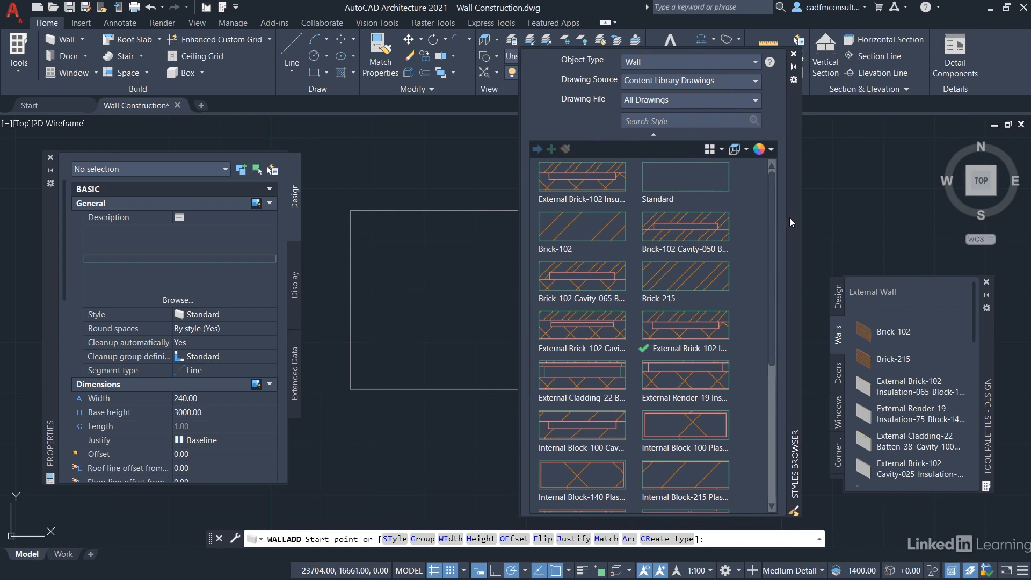
pyautogui.moveTo(815, 204)
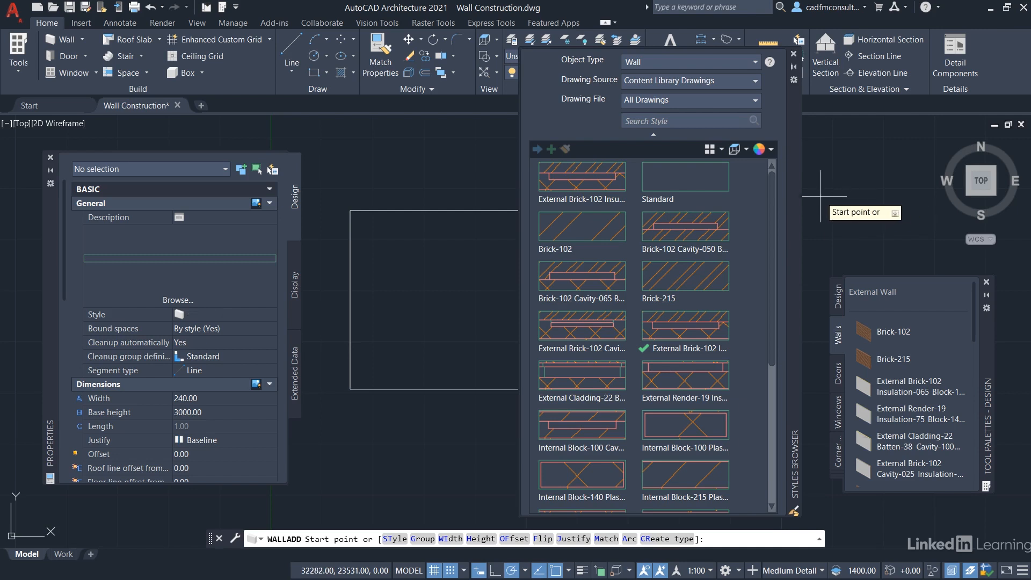
pyautogui.click(581, 176)
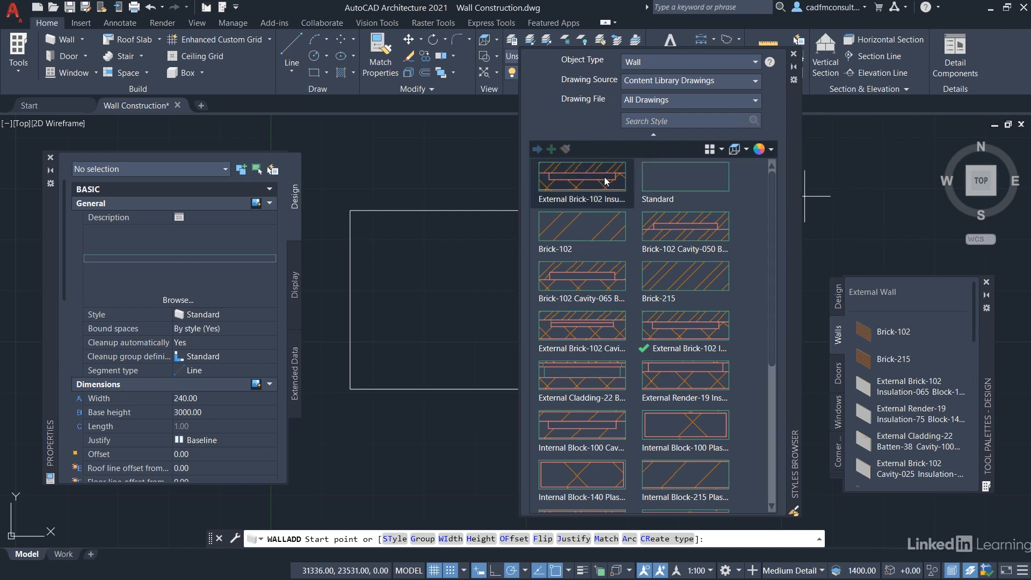
pyautogui.moveTo(604, 181)
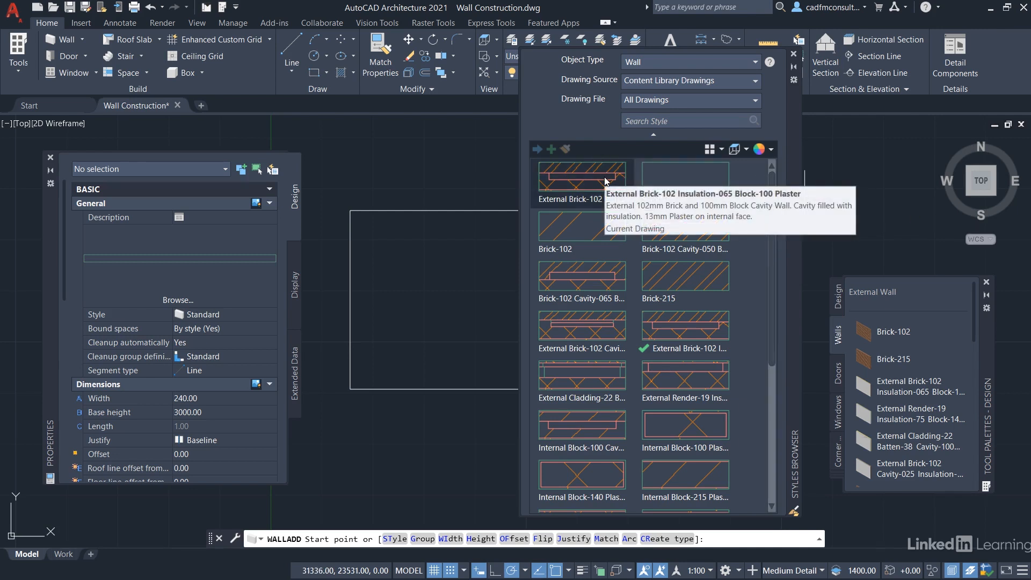
pyautogui.moveTo(581, 178)
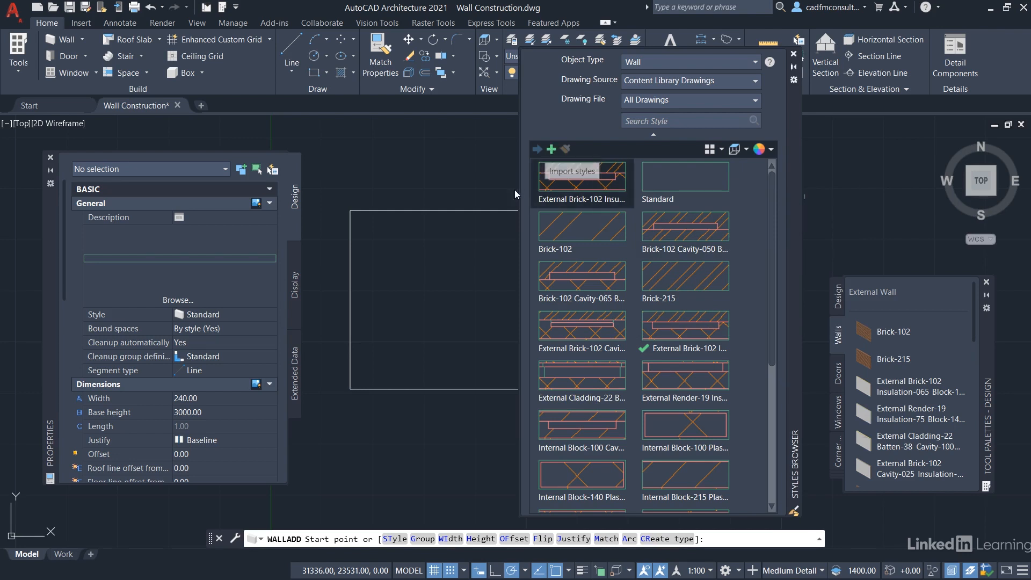
pyautogui.moveTo(426, 274)
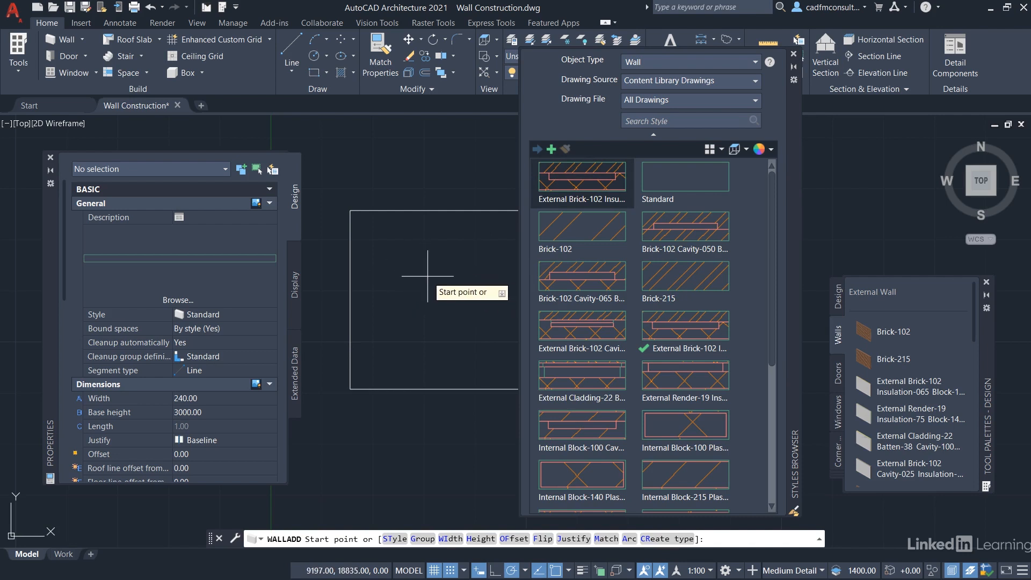
pyautogui.click(581, 176)
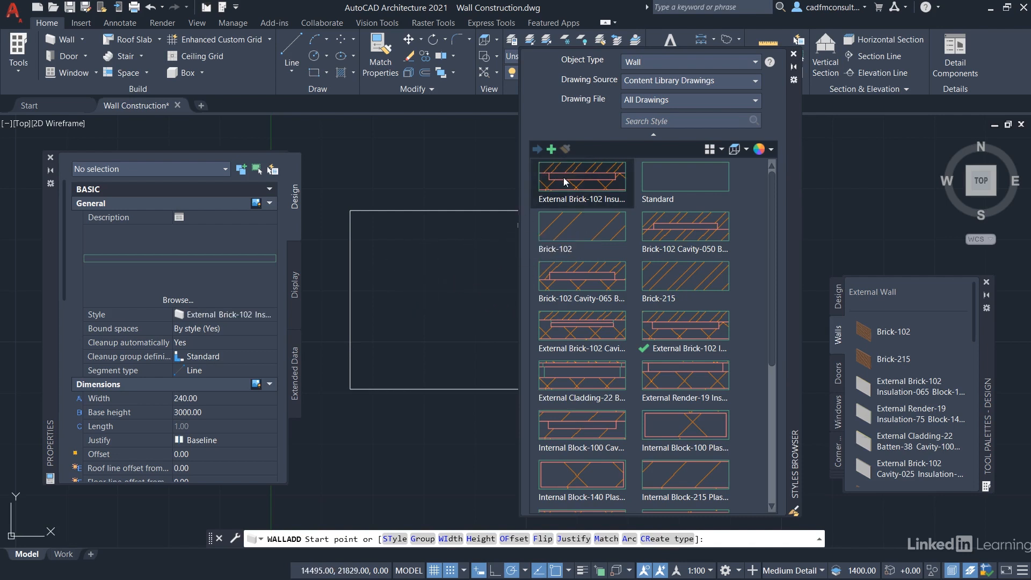
pyautogui.moveTo(551, 150)
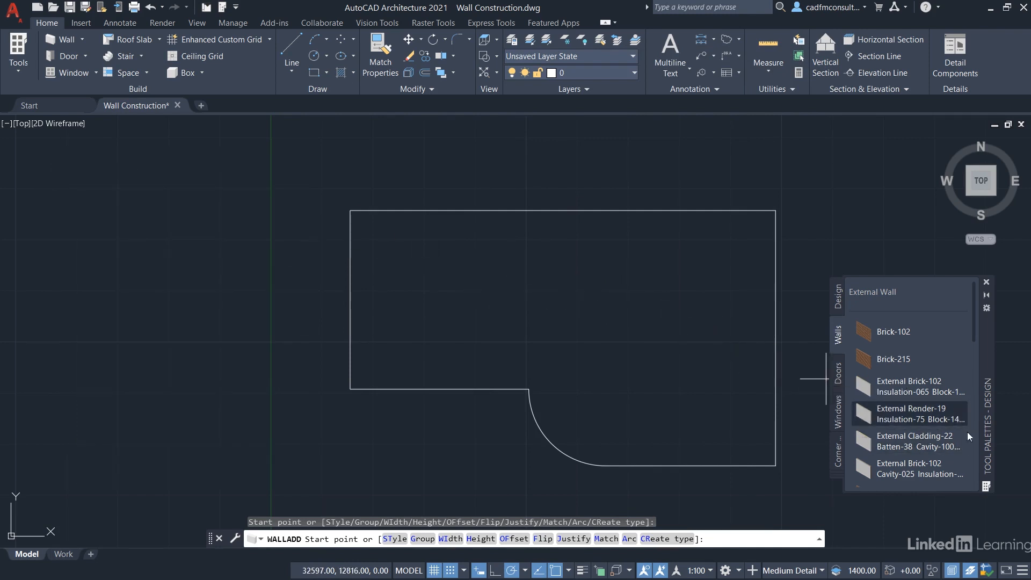
pyautogui.moveTo(917, 387)
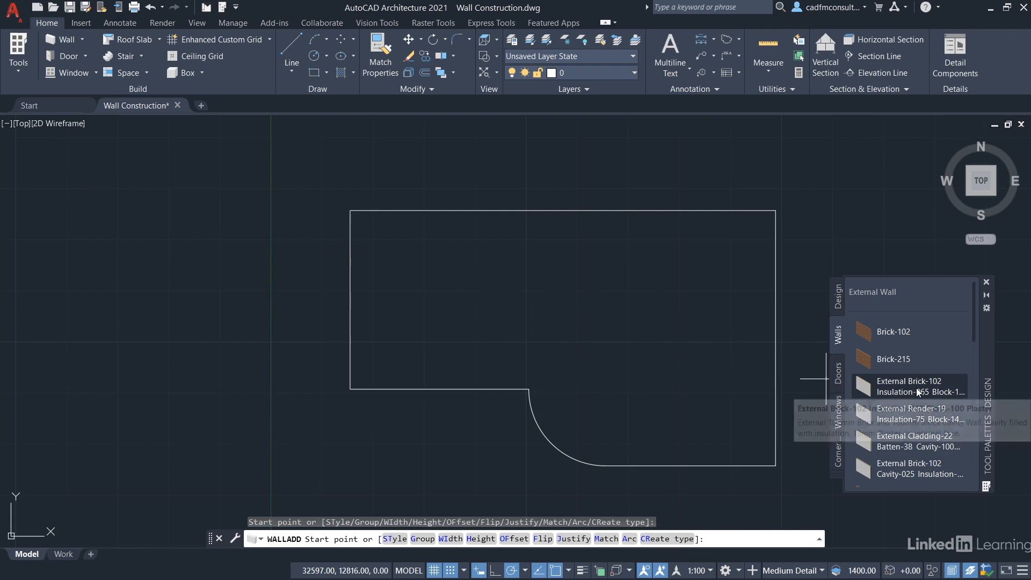
pyautogui.moveTo(911, 386)
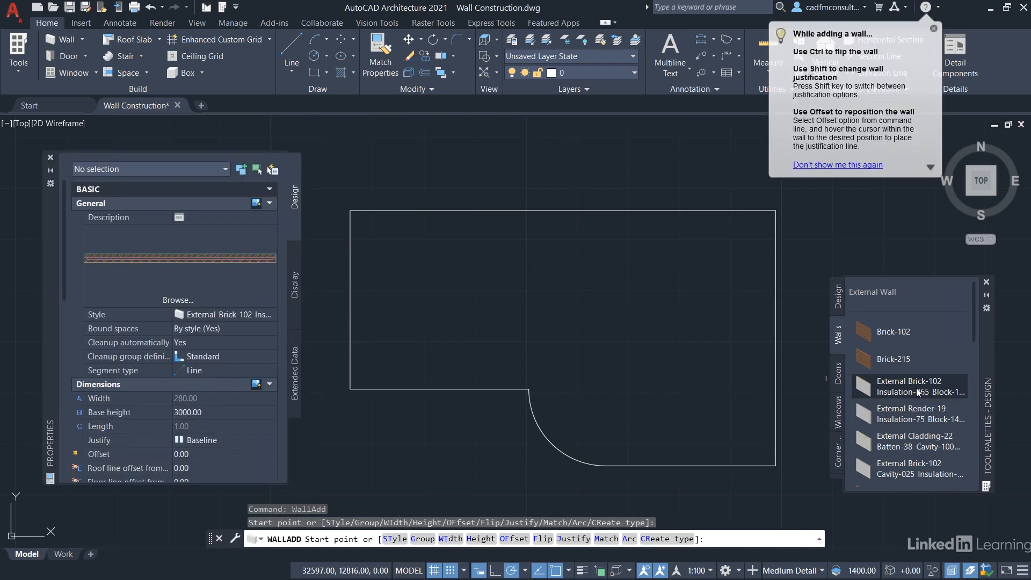
pyautogui.moveTo(899, 181)
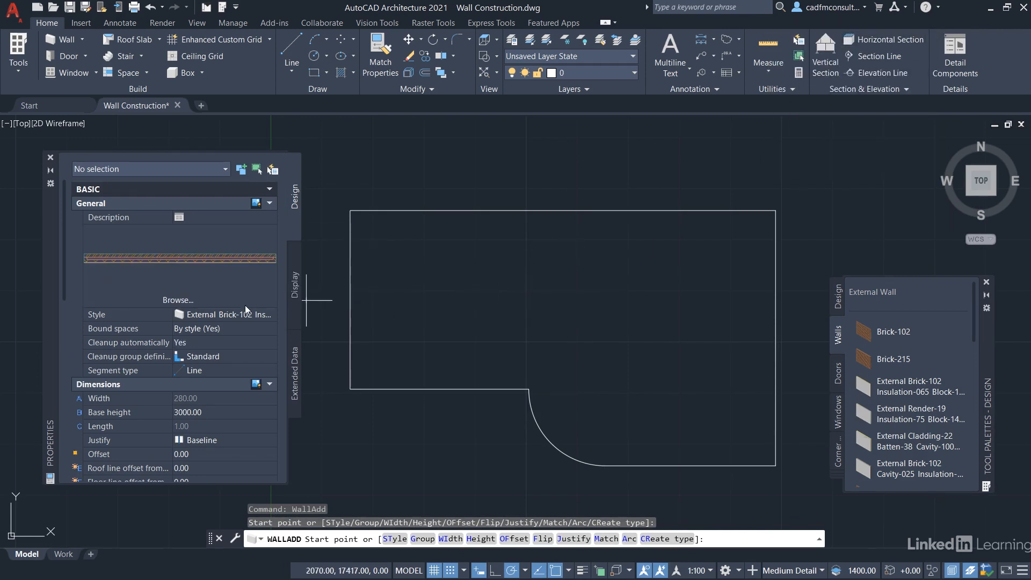
pyautogui.moveTo(494, 270)
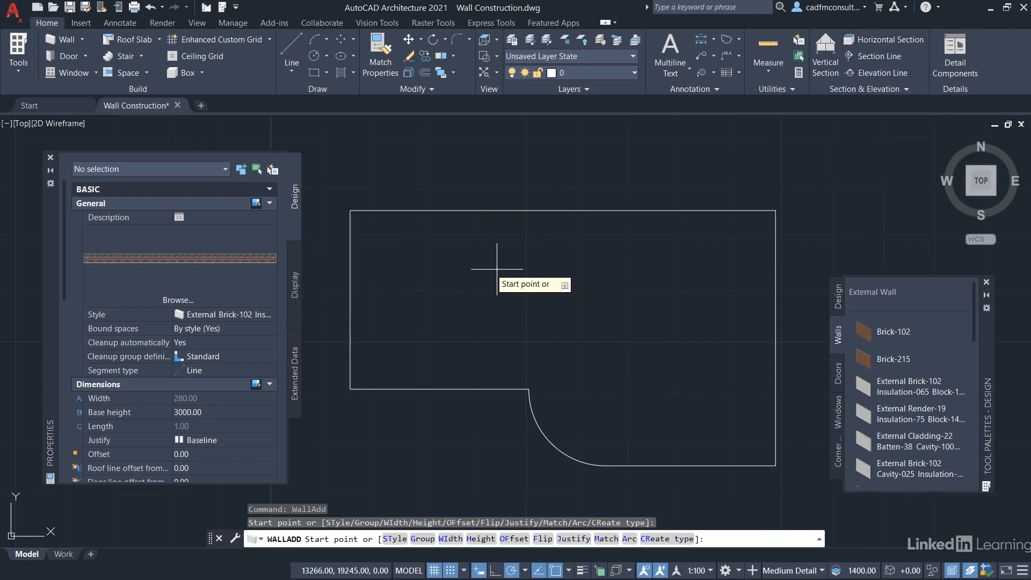
pyautogui.moveTo(351, 211)
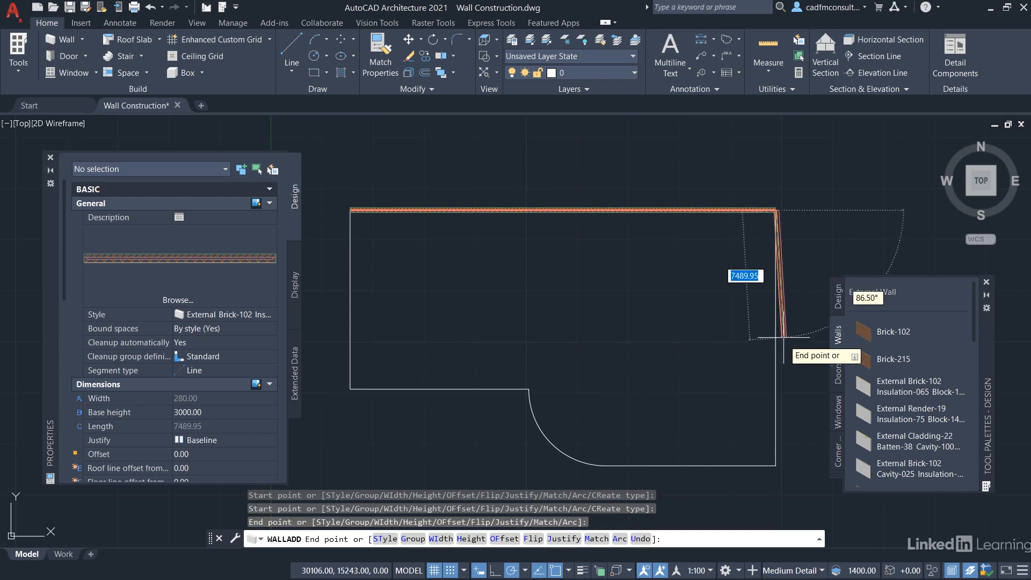
# Step: Place the right and bottom wall corners on the outline, then switch to arc segments
pyautogui.click(774, 465)
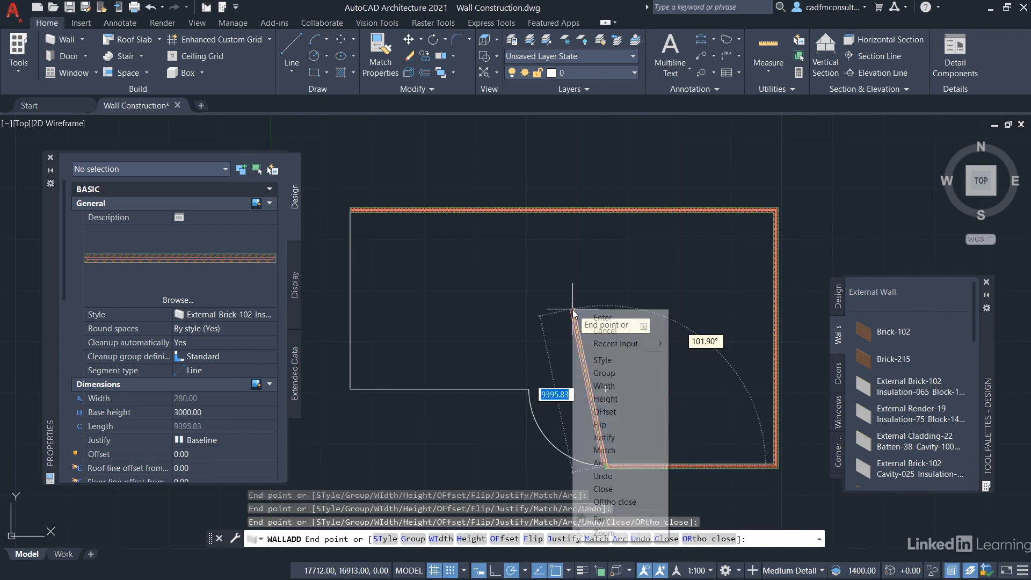
pyautogui.moveTo(599, 463)
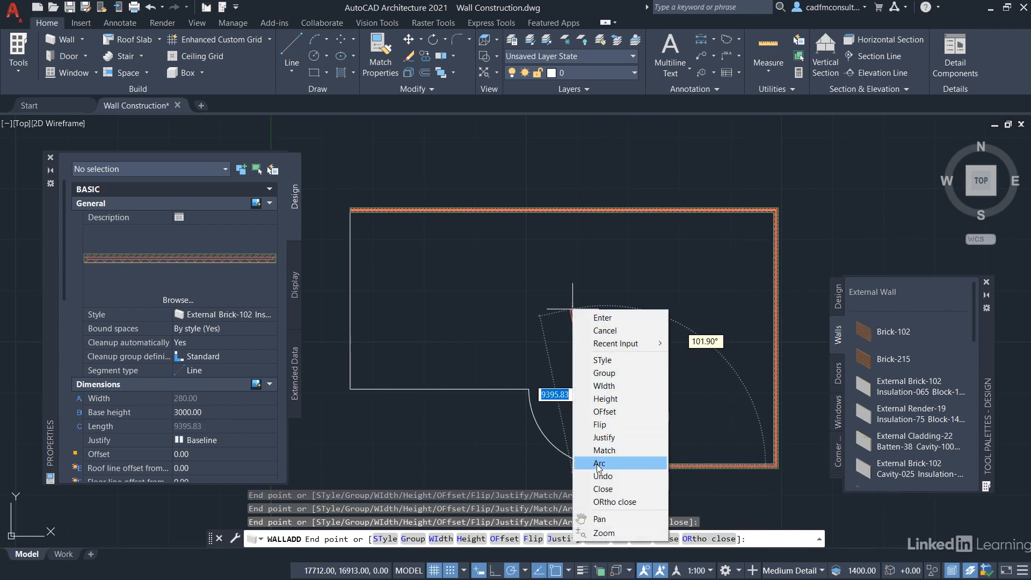
pyautogui.click(598, 463)
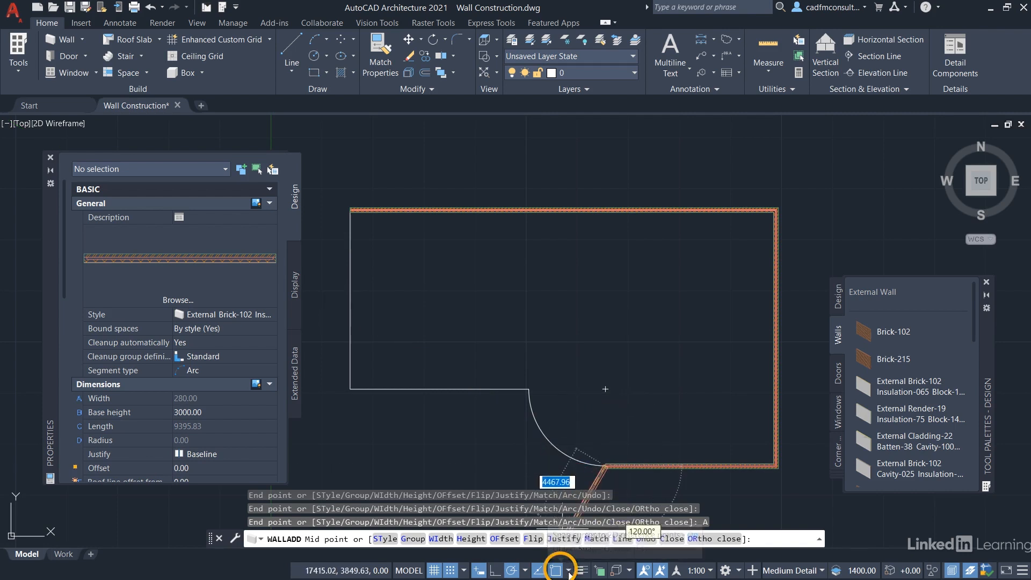
# Step: Adjust object snaps, attempt the curved wall and undo the misplaced arc
pyautogui.click(561, 570)
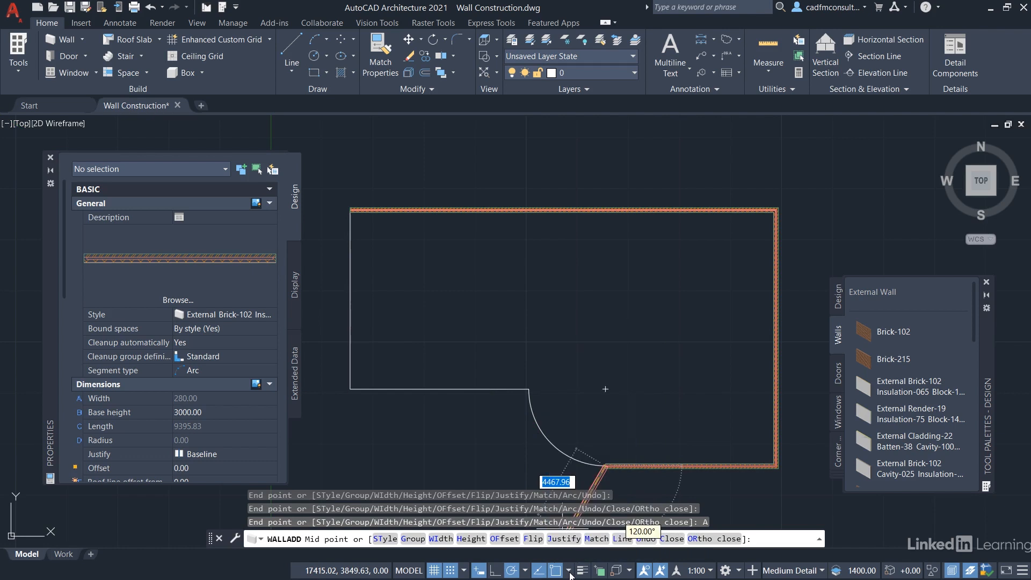
pyautogui.moveTo(552, 440)
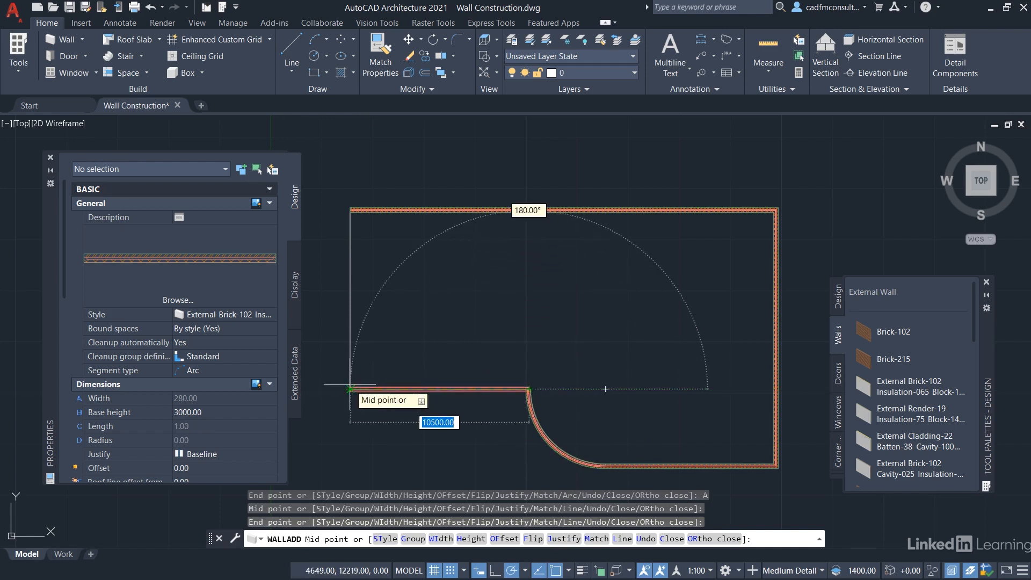
pyautogui.click(414, 281)
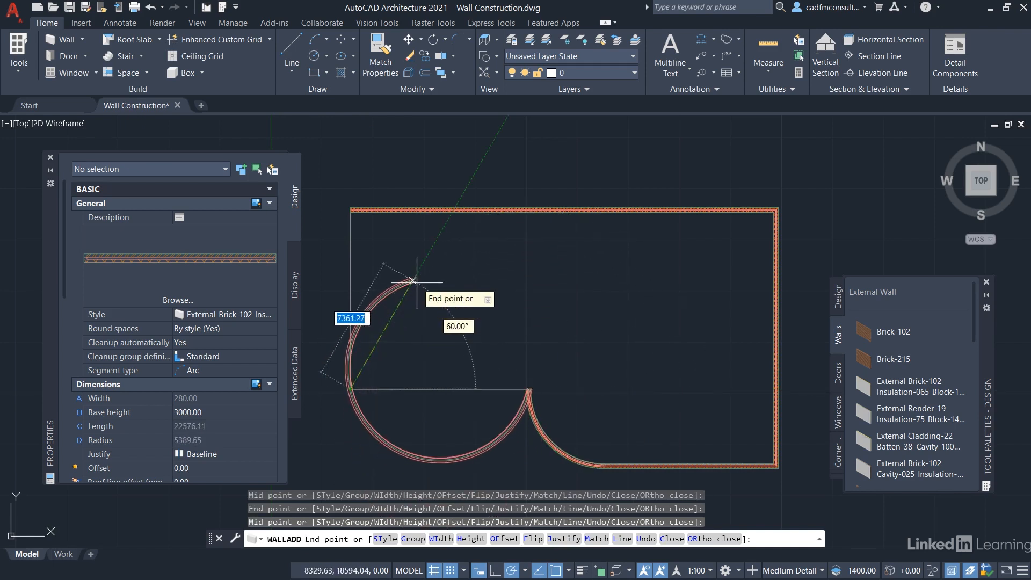
pyautogui.moveTo(473, 320)
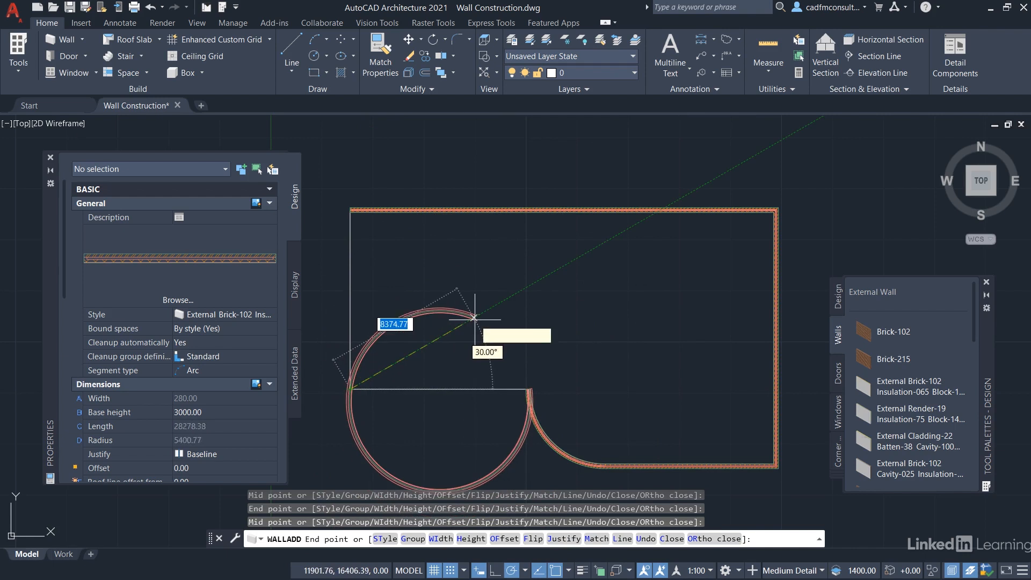
pyautogui.rightClick(475, 322)
pyautogui.write('U')
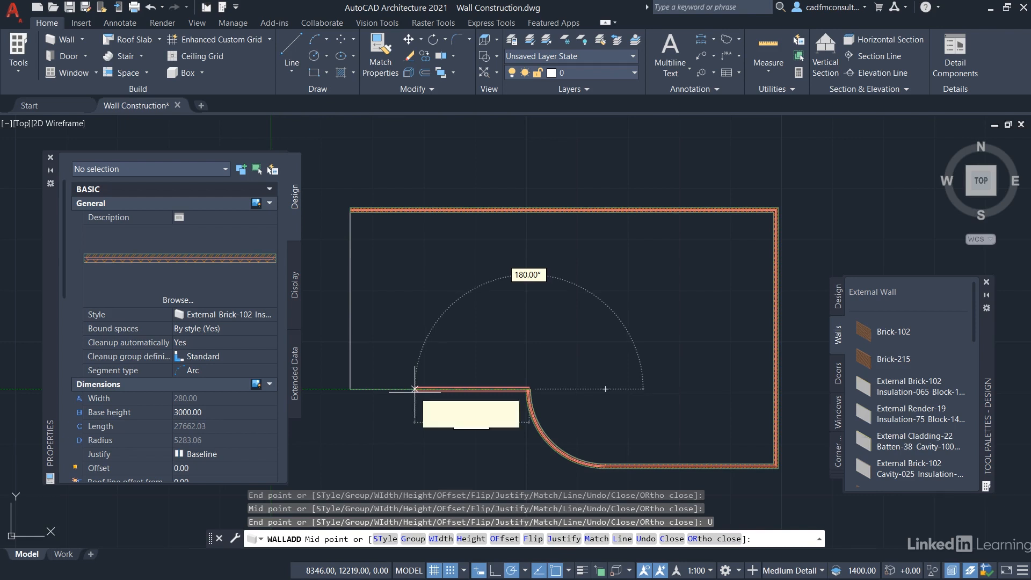
pyautogui.moveTo(357, 389)
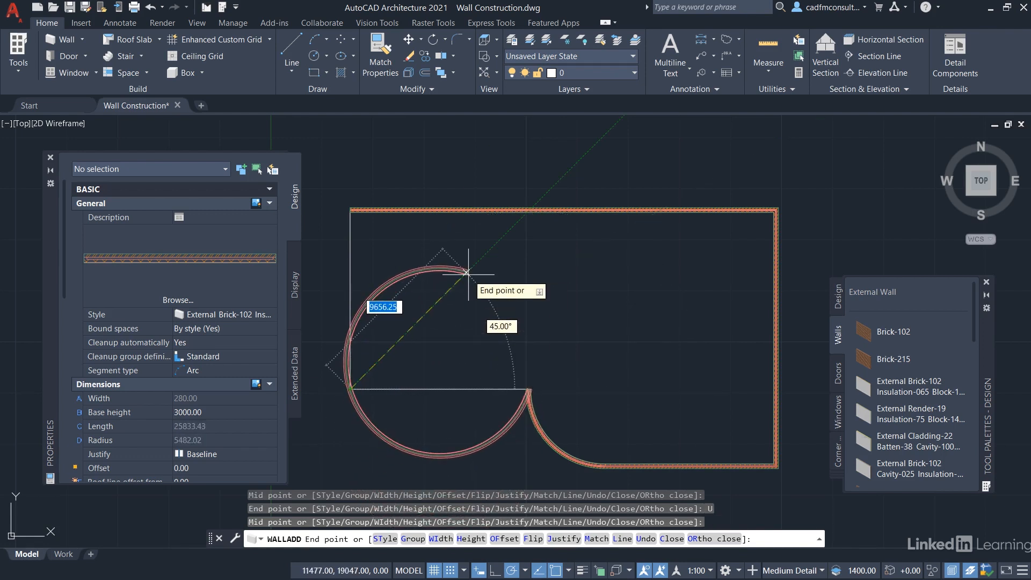
# Step: Return to straight wall segments and close the wall back to its start point
pyautogui.rightClick(467, 272)
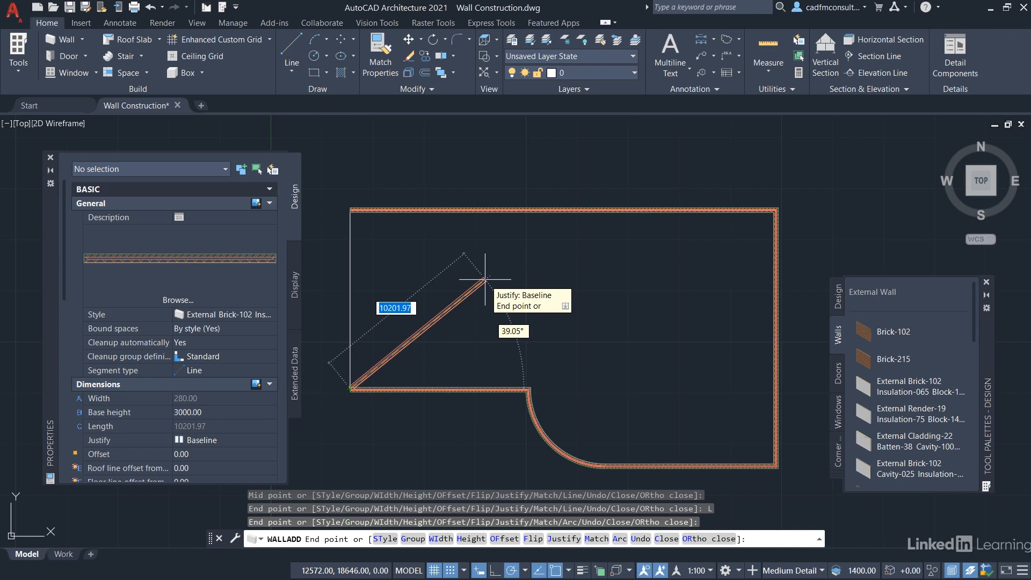
pyautogui.moveTo(485, 284)
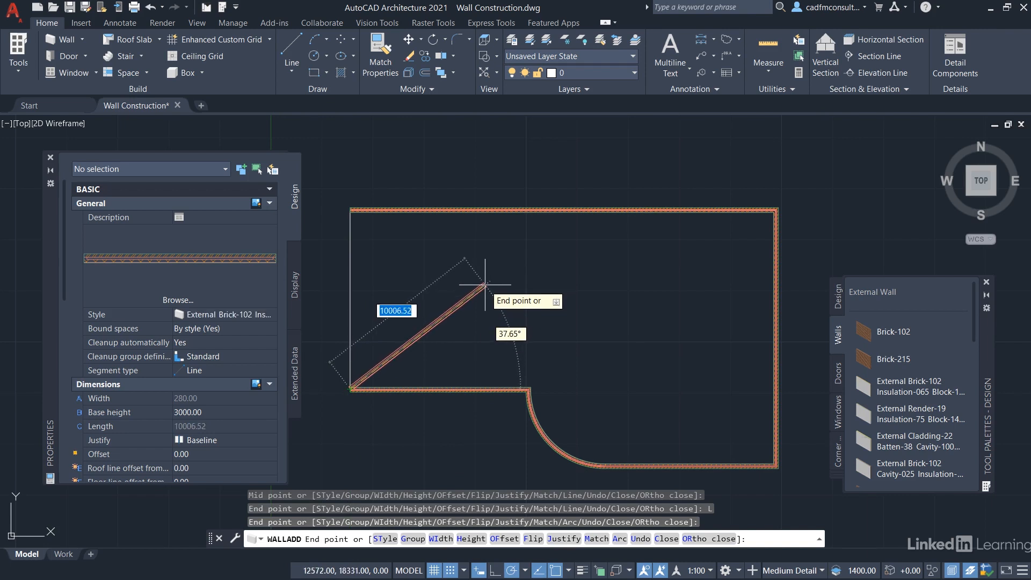
pyautogui.rightClick(485, 285)
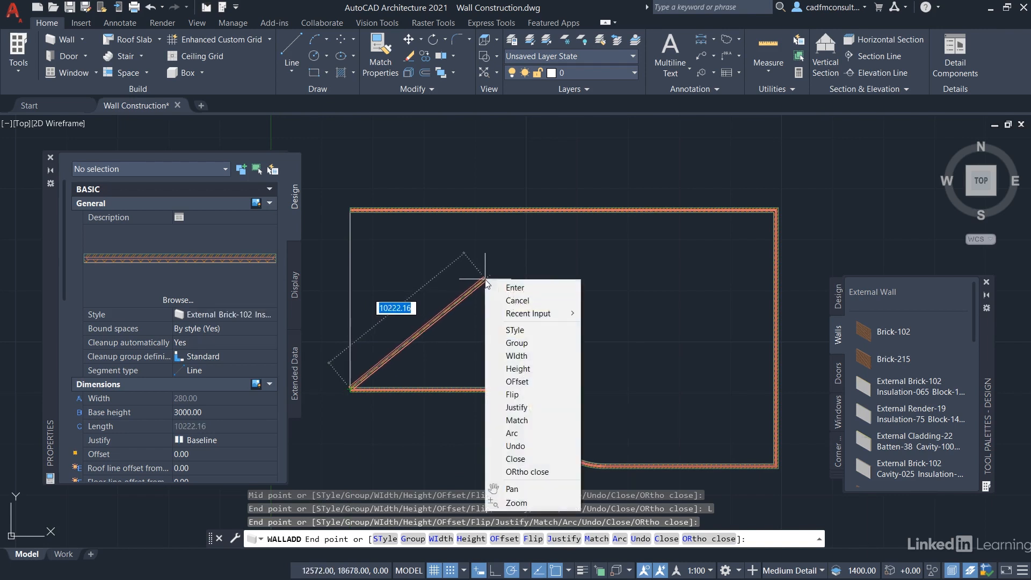
pyautogui.click(512, 433)
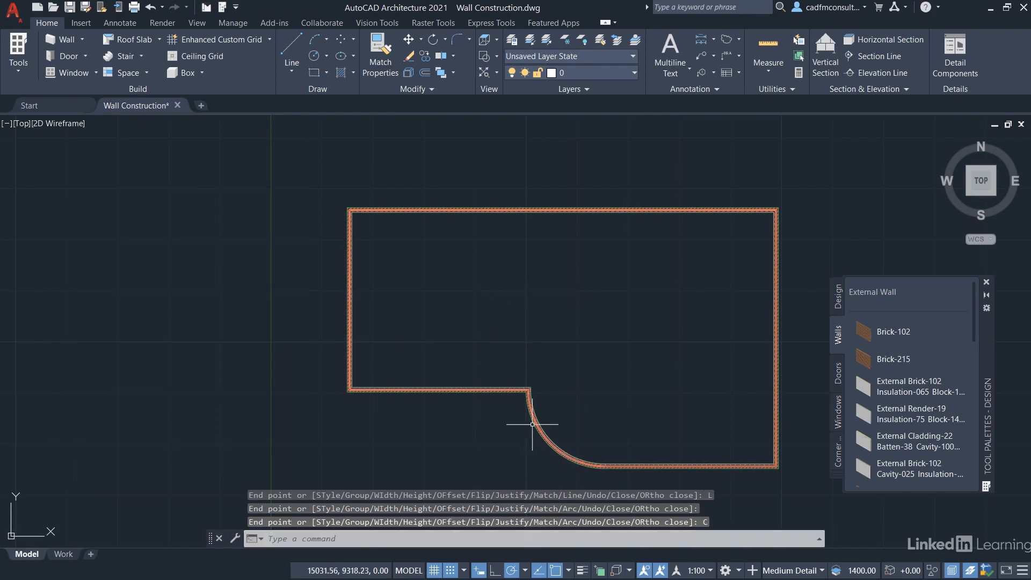